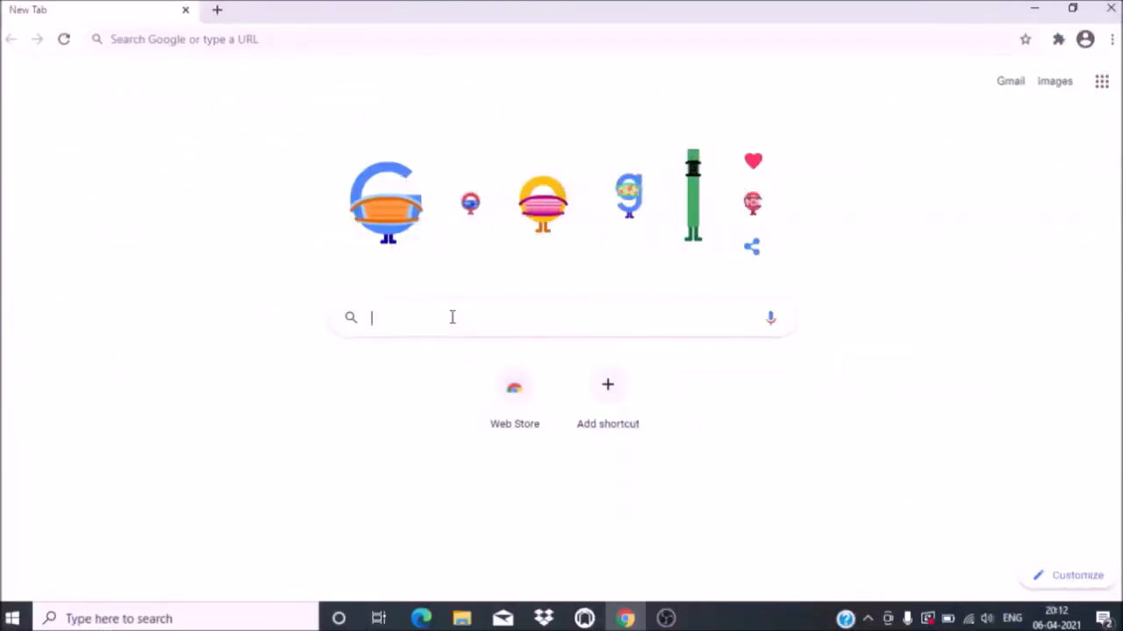
# Step: Search Google for 'python anaconda download' and open the Individual Edition - Anaconda result
pyautogui.write('python anaconda')
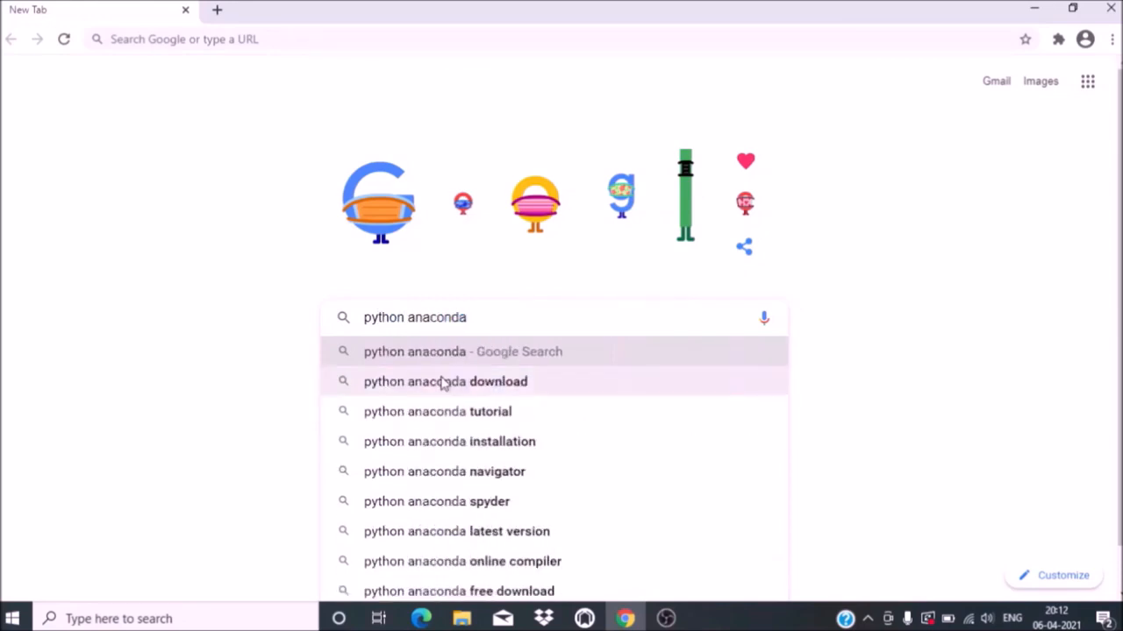
pyautogui.click(446, 381)
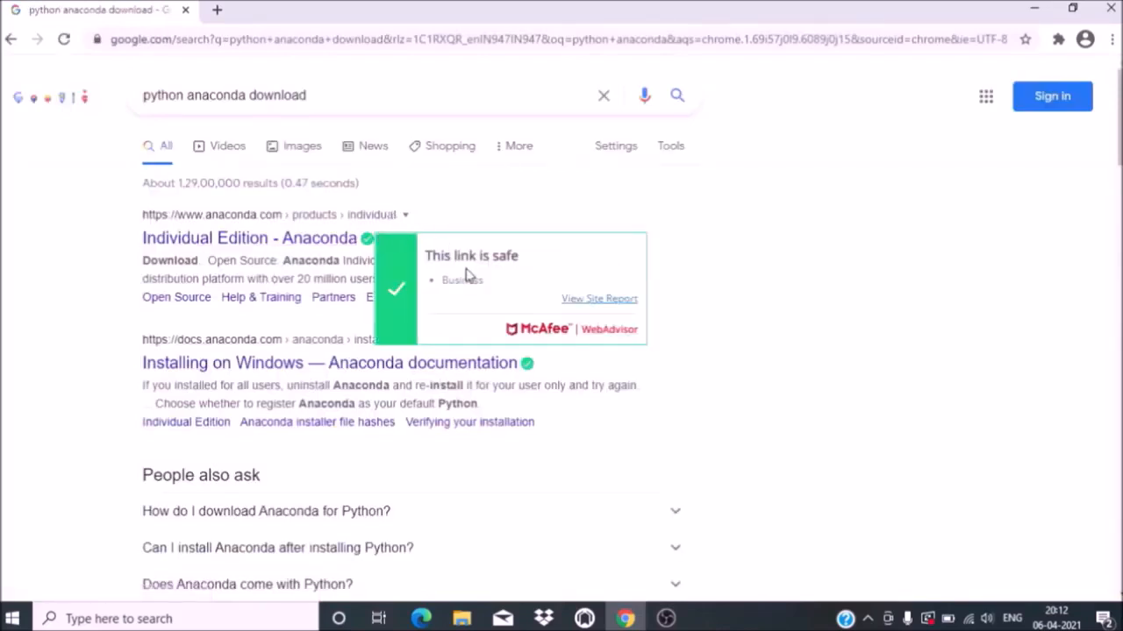
pyautogui.moveTo(478, 192)
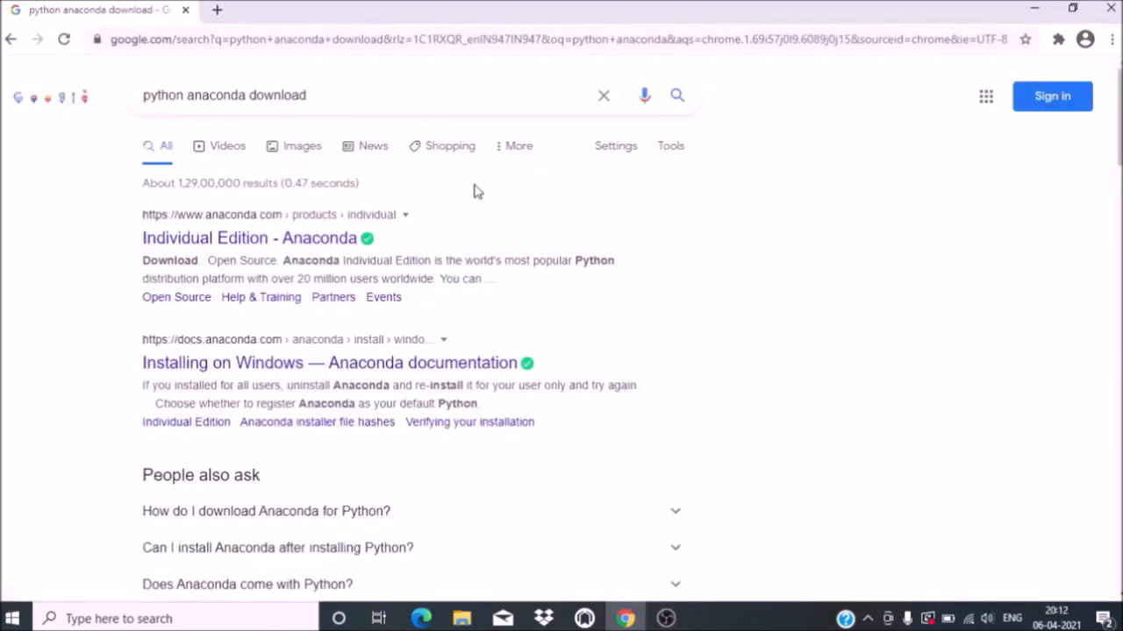
pyautogui.moveTo(267, 245)
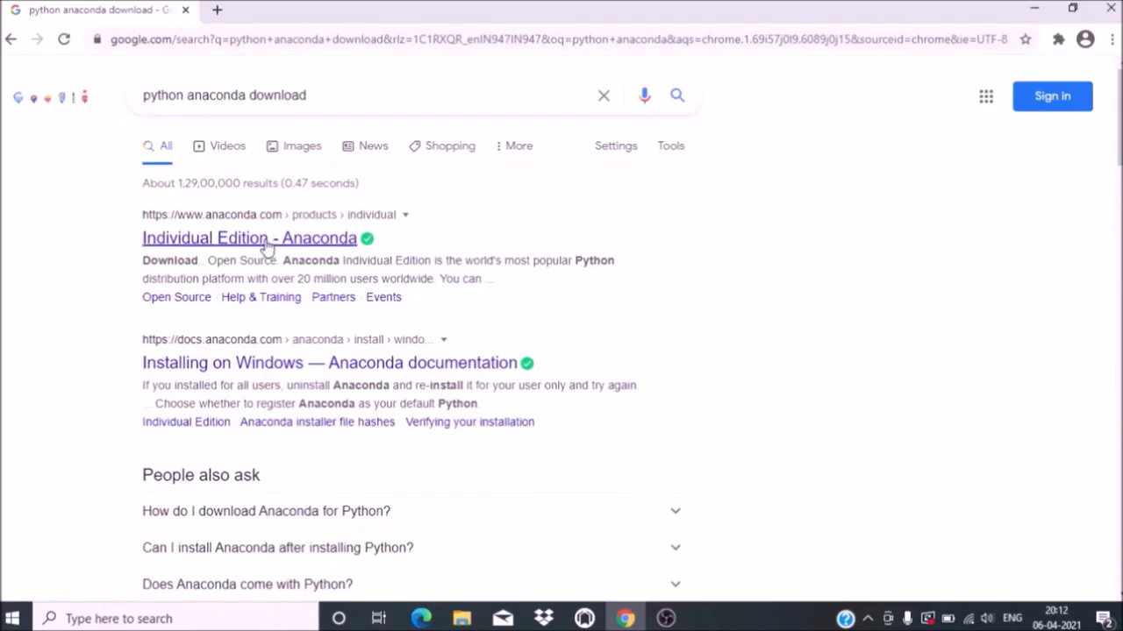
pyautogui.click(250, 238)
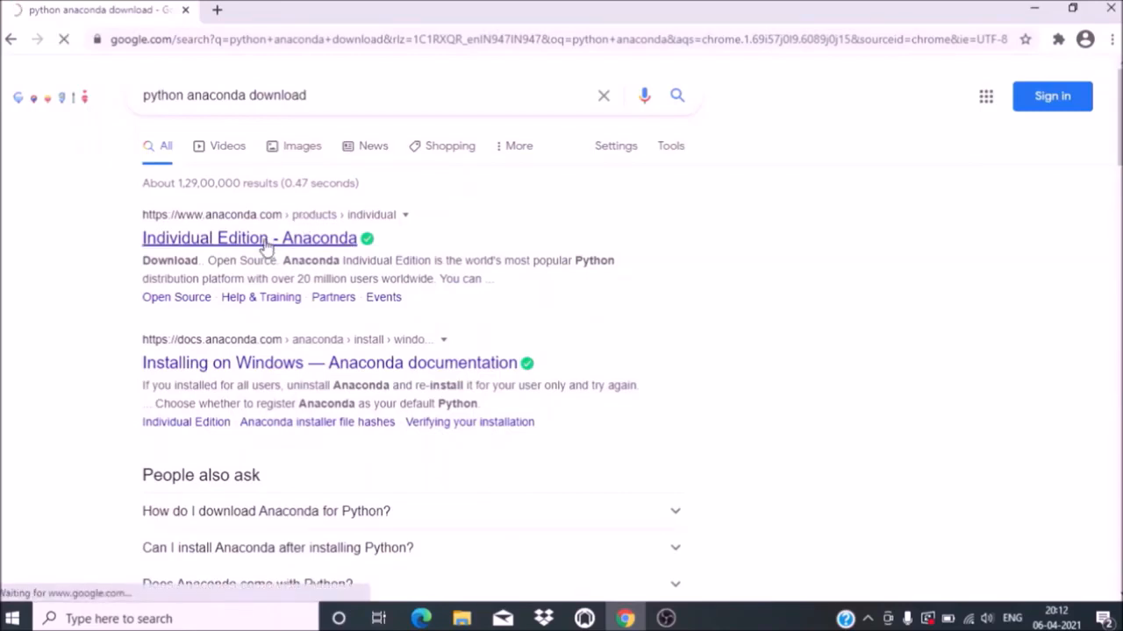
# Step: Scroll the Individual Edition page down to the Anaconda Installers section listing Windows downloads
pyautogui.click(248, 238)
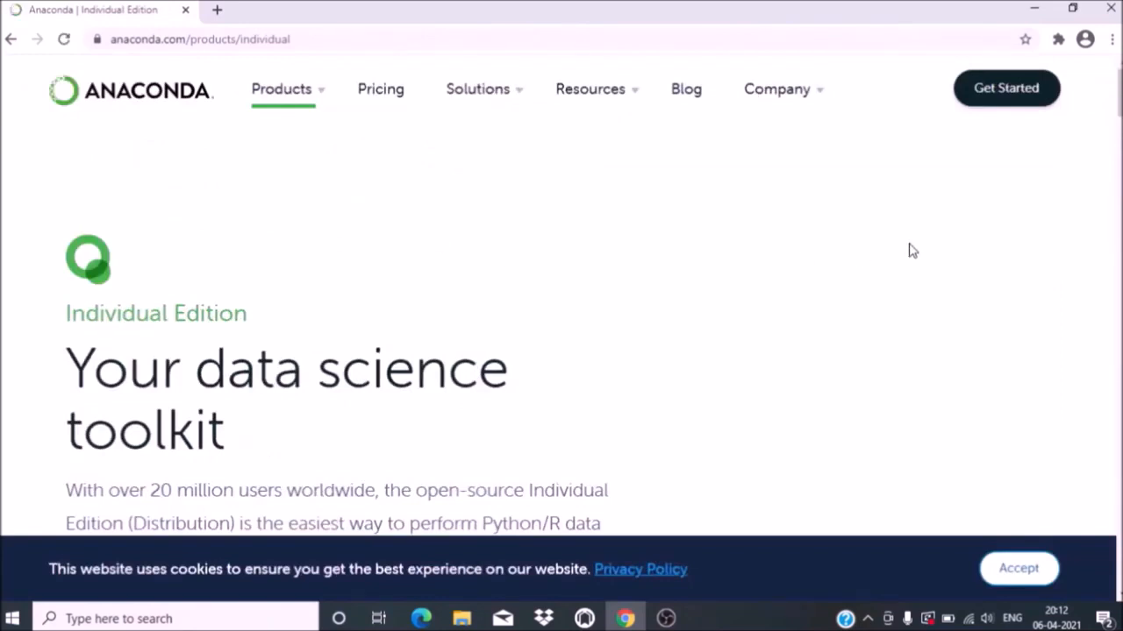
pyautogui.scroll(-3)
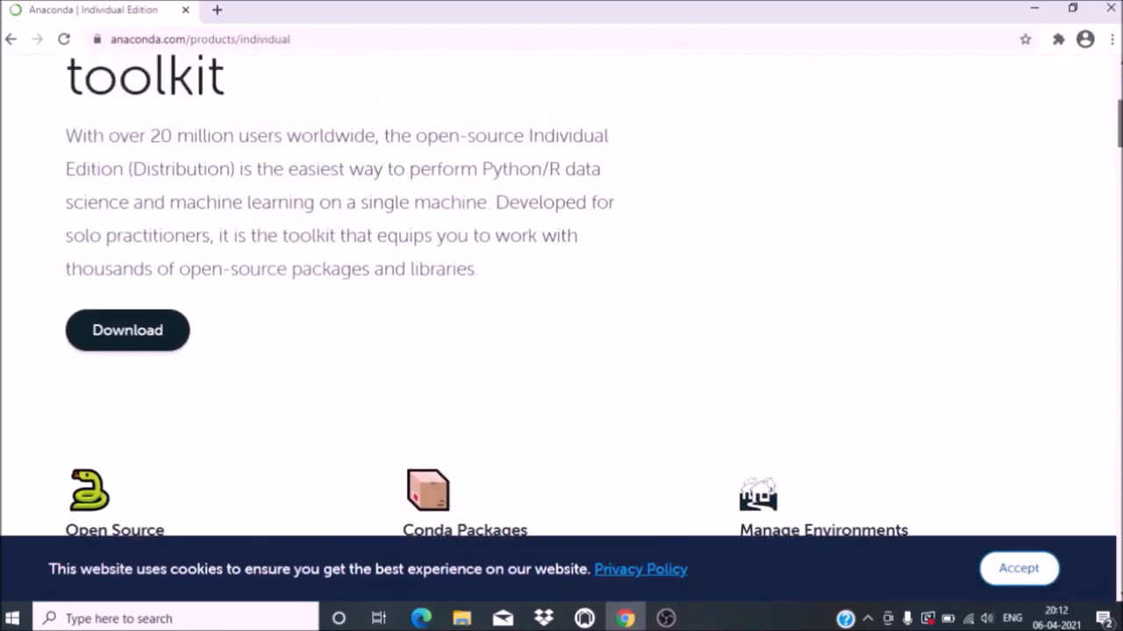
pyautogui.scroll(-3)
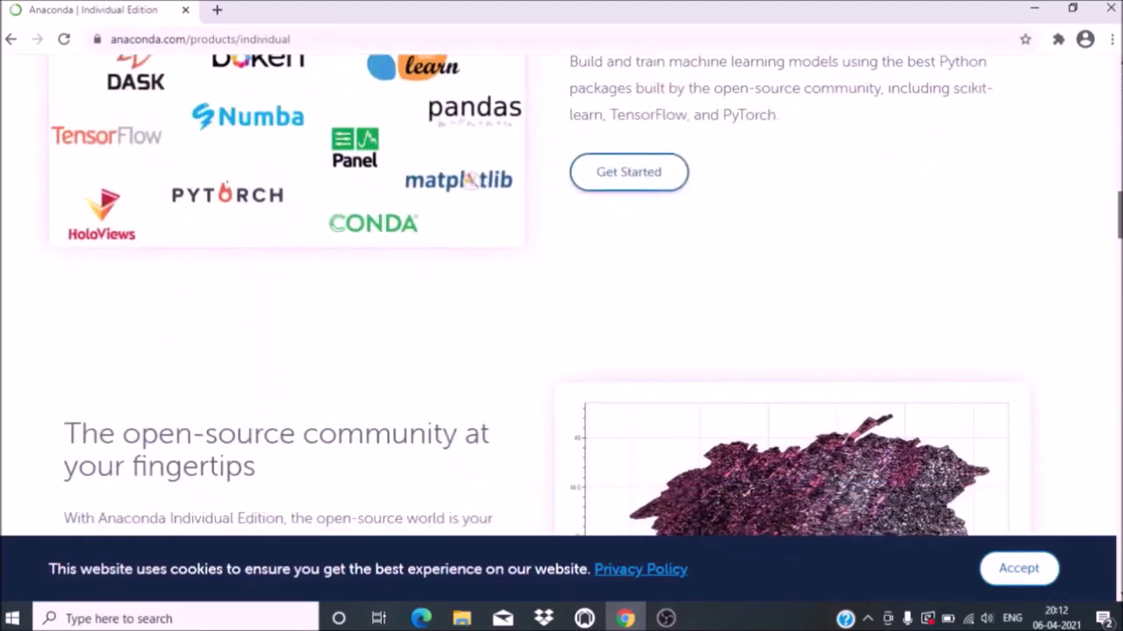
pyautogui.scroll(3)
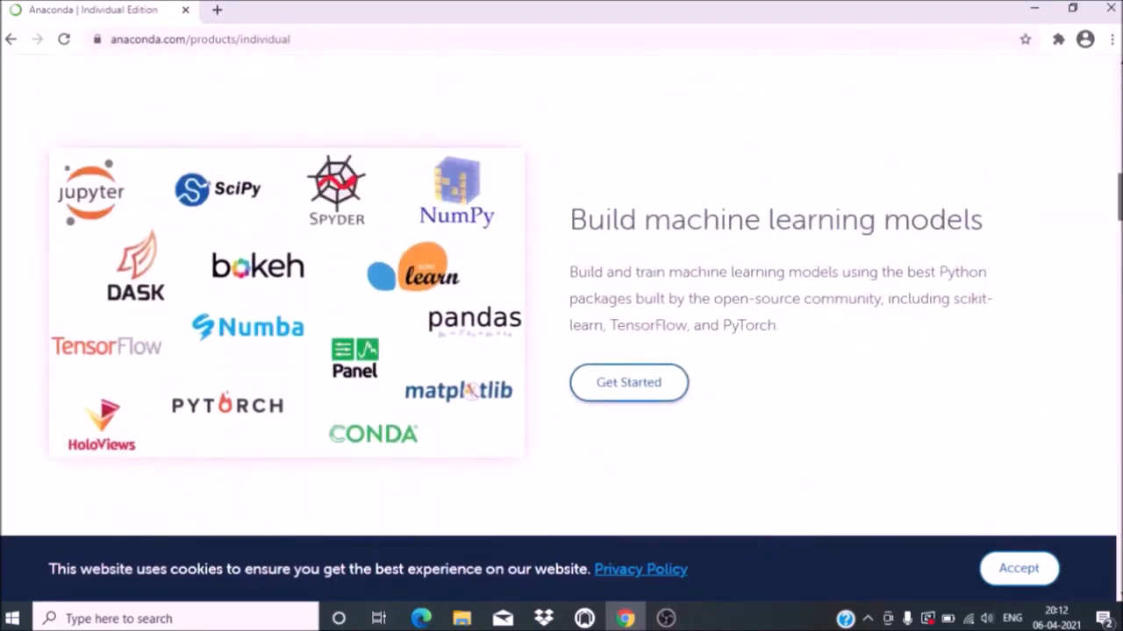
pyautogui.scroll(-3)
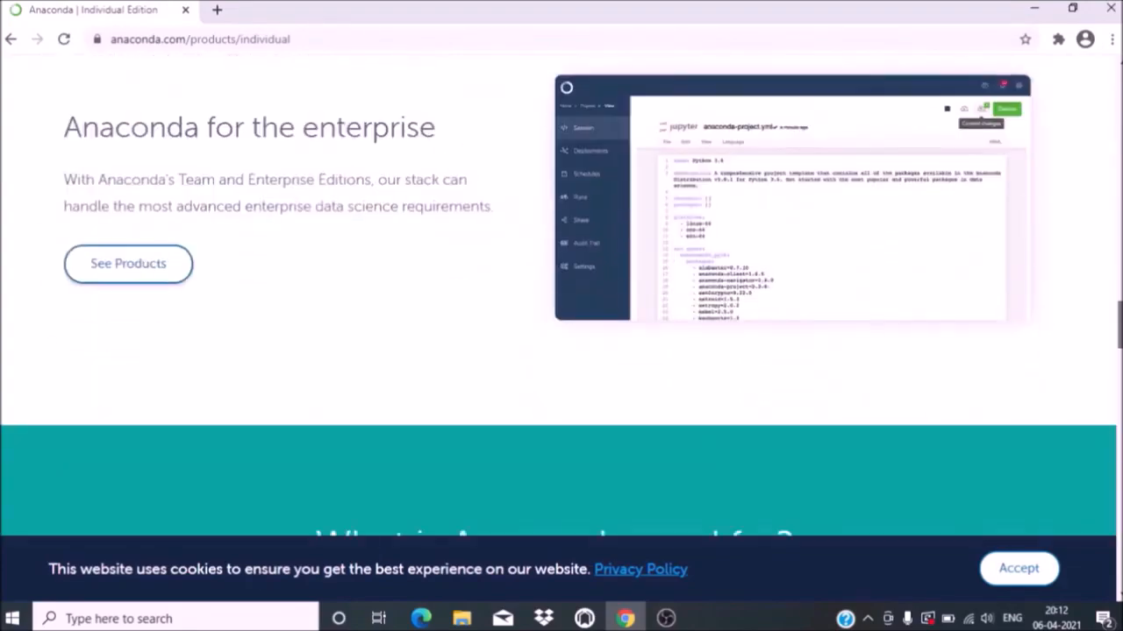
pyautogui.scroll(3)
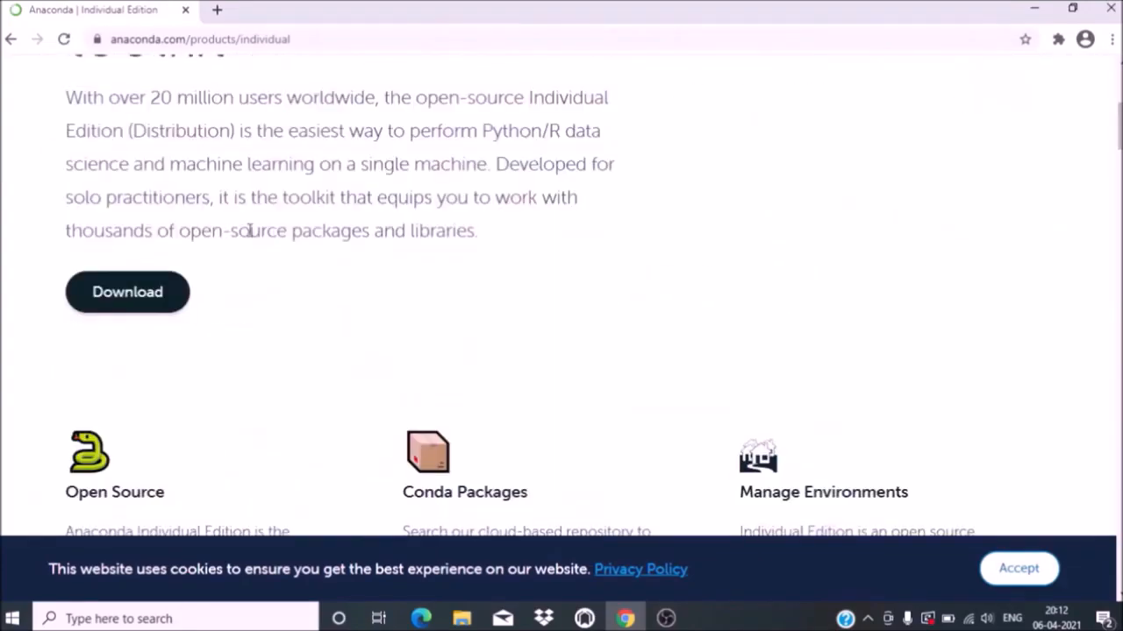
pyautogui.scroll(-3)
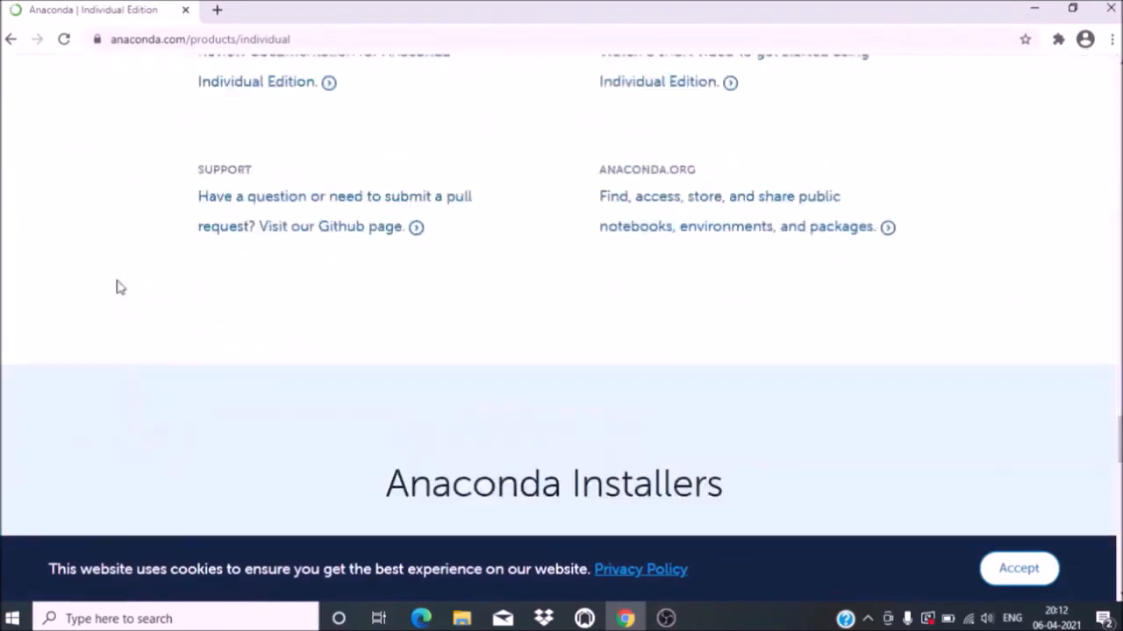
pyautogui.scroll(-3)
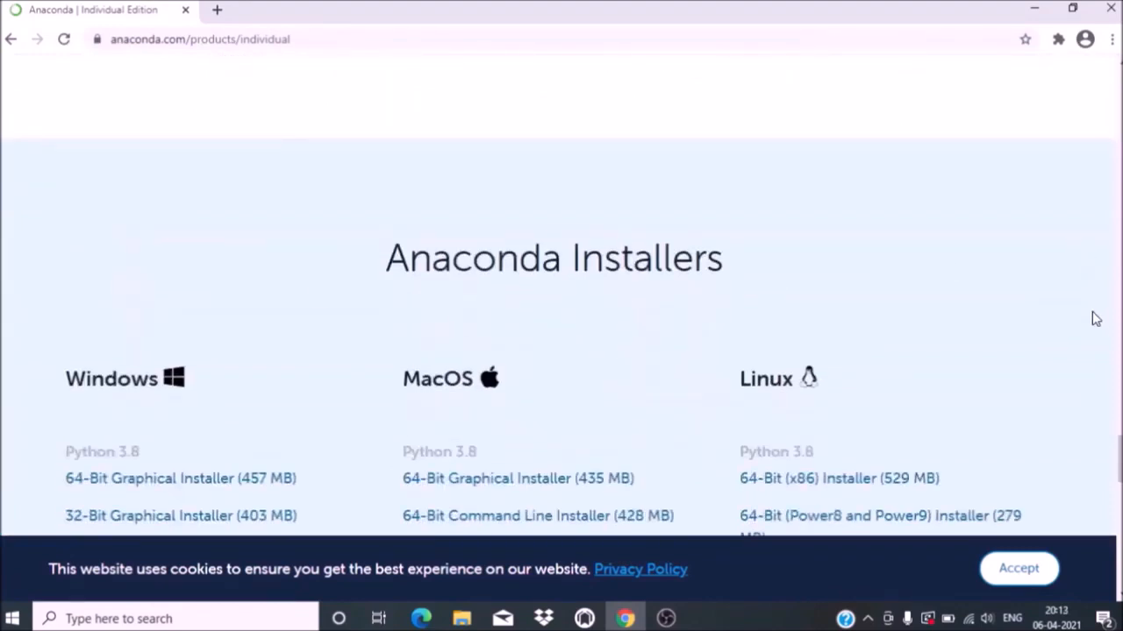
pyautogui.scroll(-3)
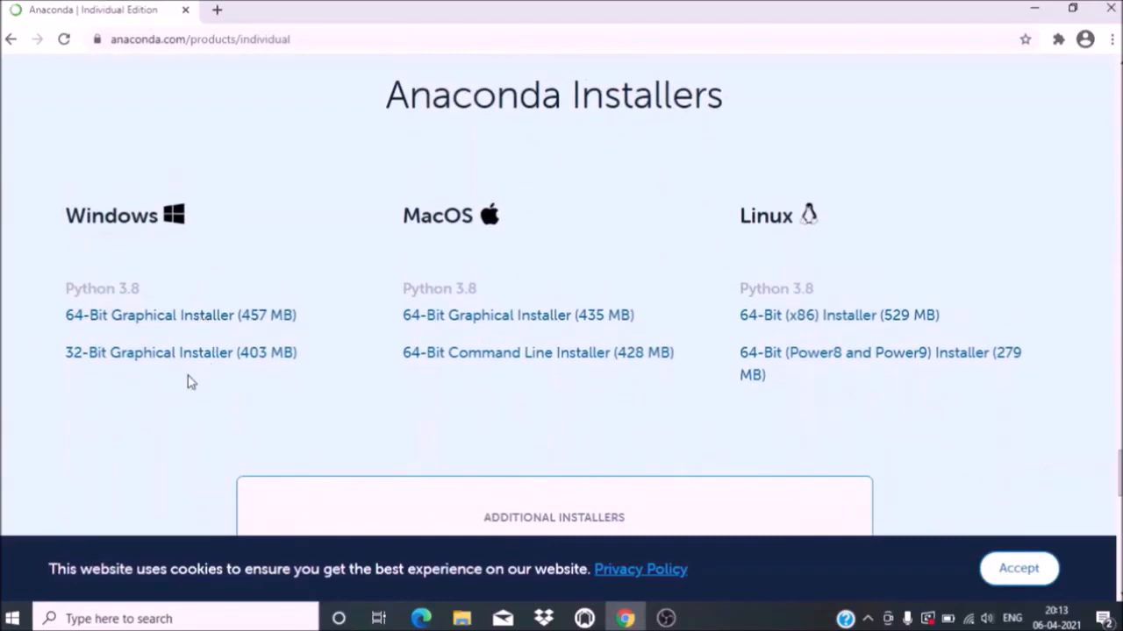
pyautogui.moveTo(560, 197)
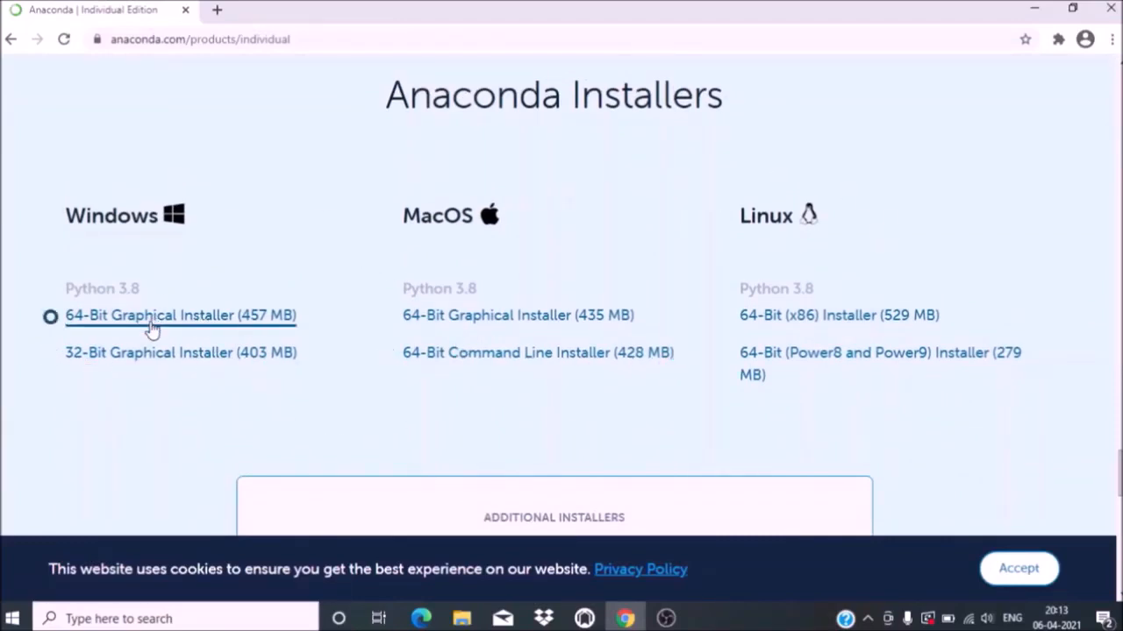
# Step: Download the Windows '64-Bit Graphical Installer (457 MB)' for Python 3.8
pyautogui.click(180, 315)
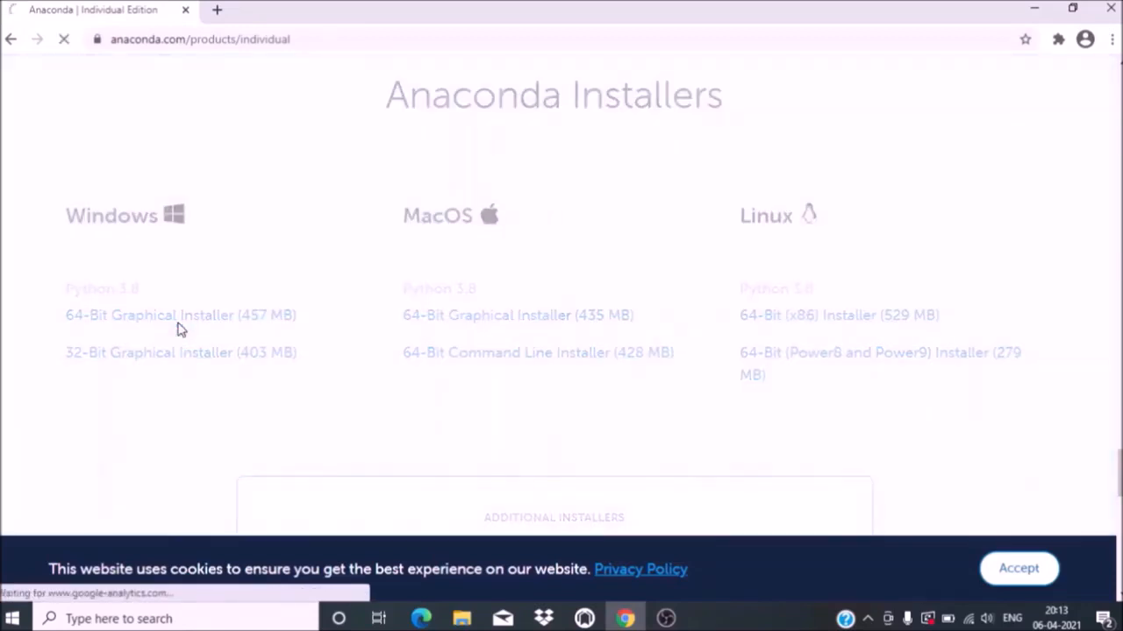
pyautogui.click(180, 315)
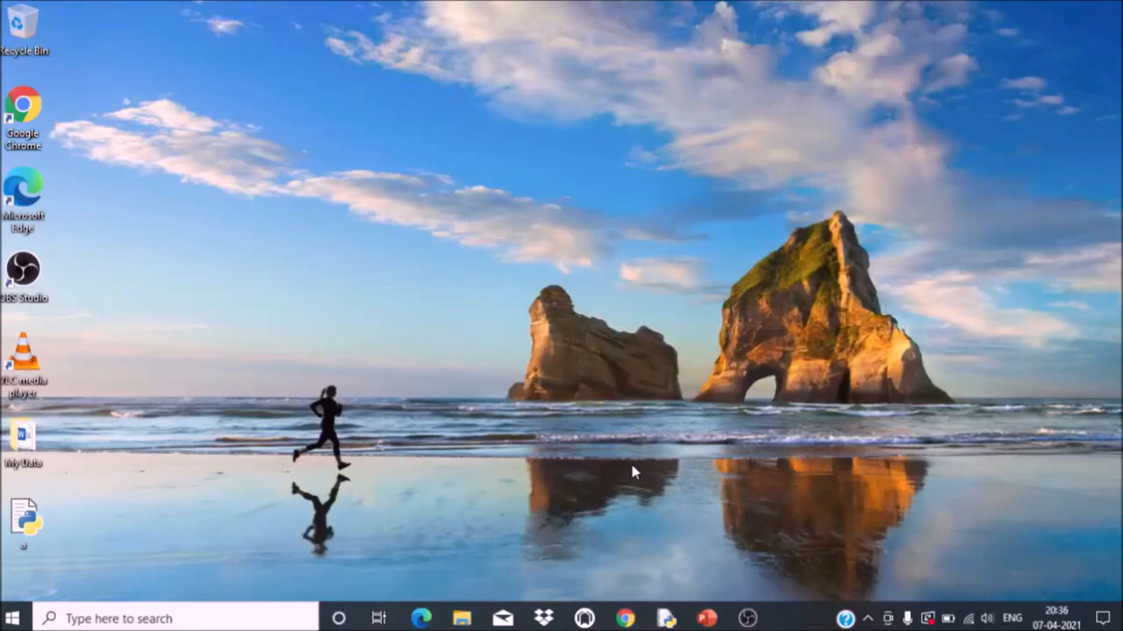
pyautogui.moveTo(652, 485)
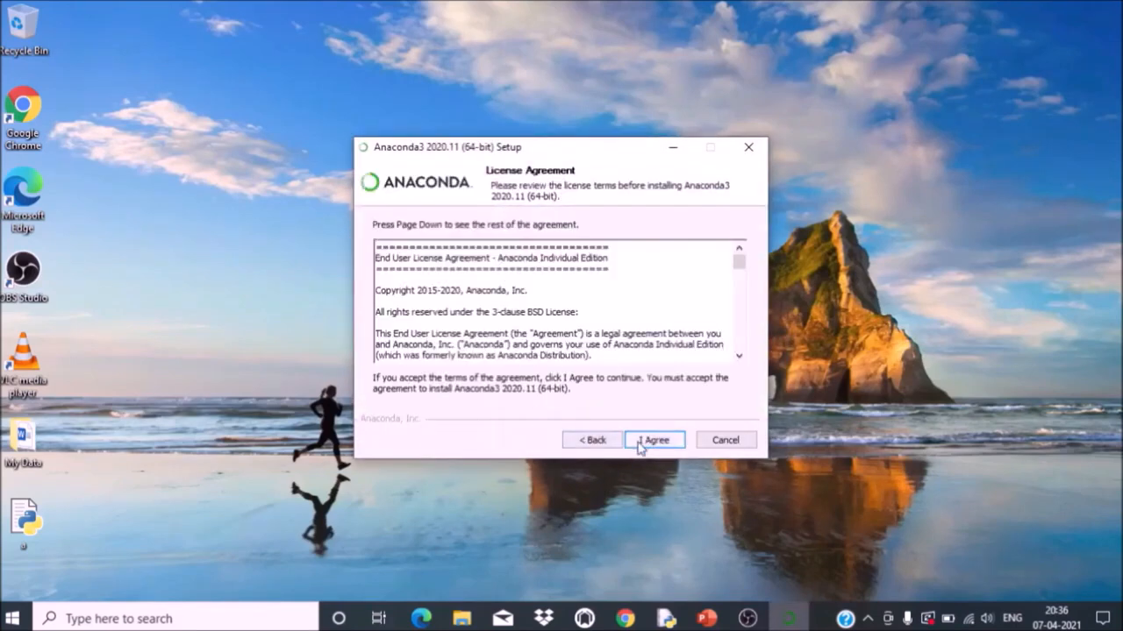
# Step: Accept the licence, install for Just Me in the default folder, and begin installing
pyautogui.click(654, 440)
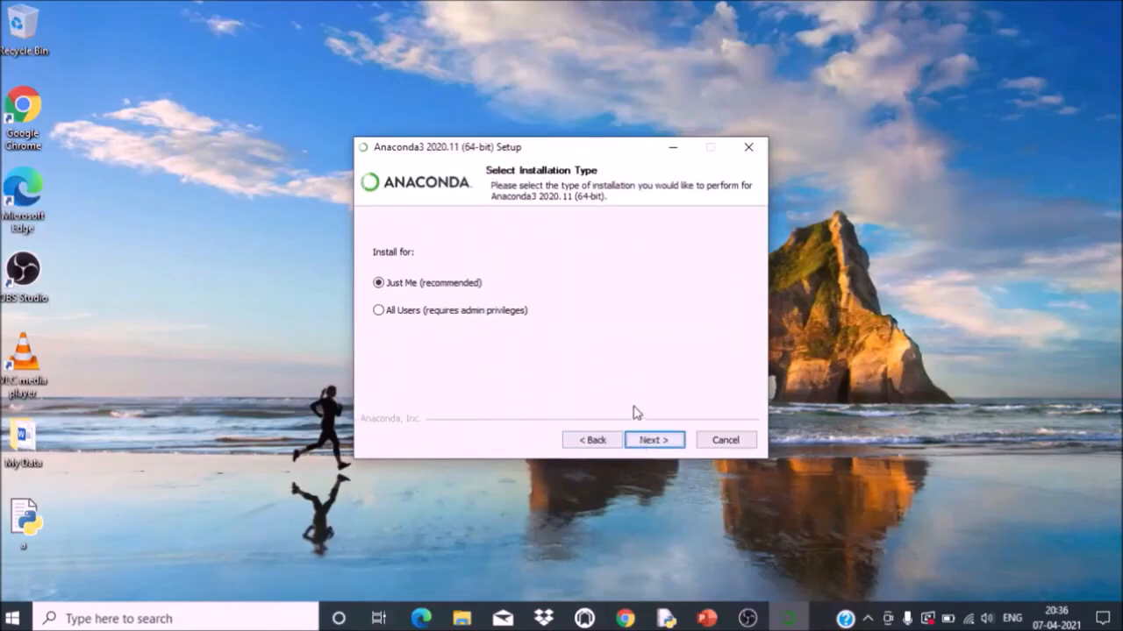
pyautogui.click(653, 439)
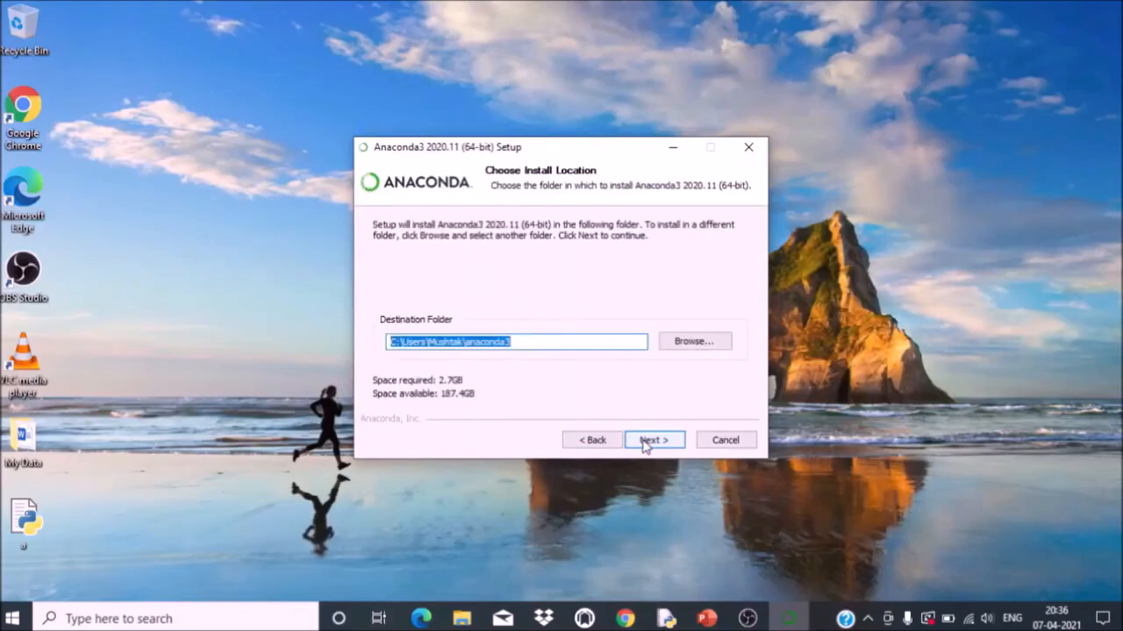
pyautogui.click(653, 439)
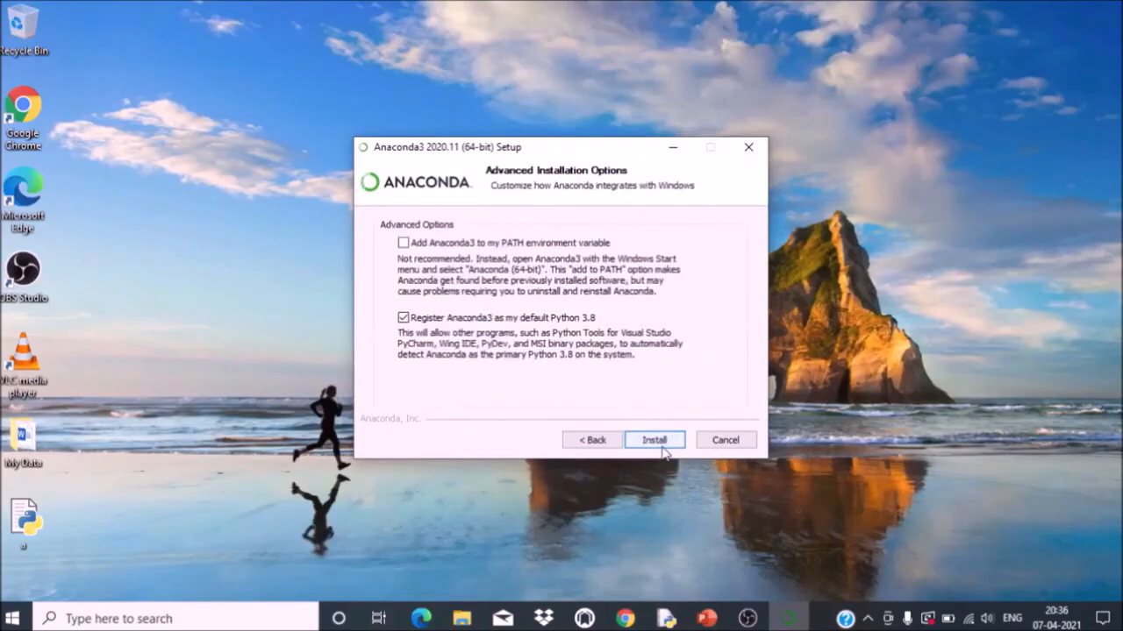
pyautogui.moveTo(657, 450)
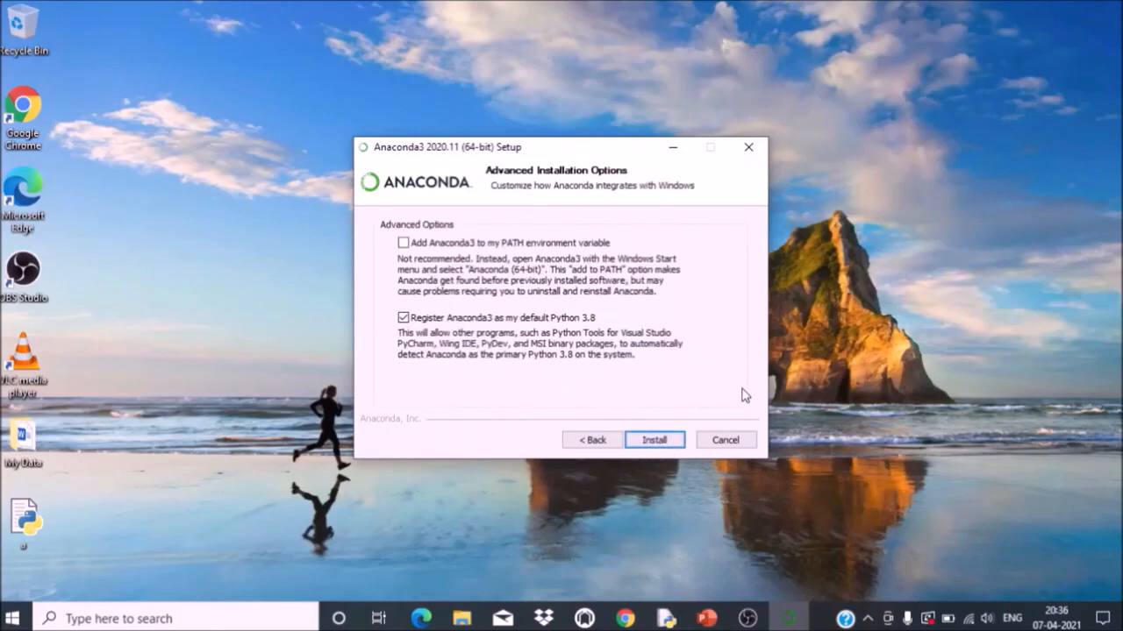
pyautogui.click(654, 439)
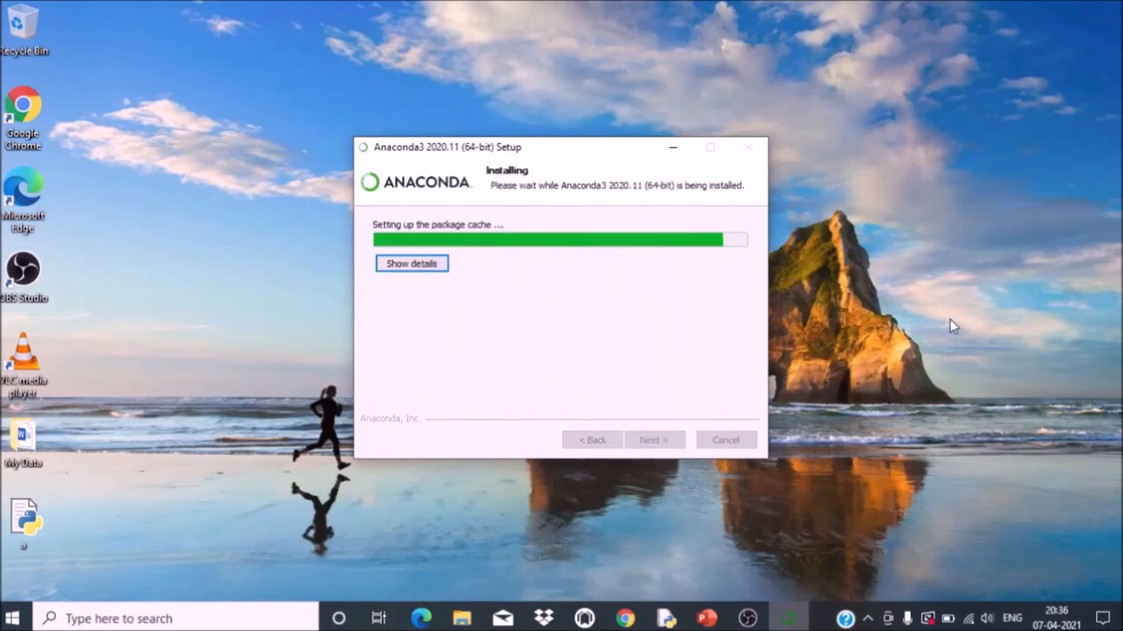
# Step: Finish the installation, skip the PyCharm page, and close Anaconda3 Setup
pyautogui.click(653, 440)
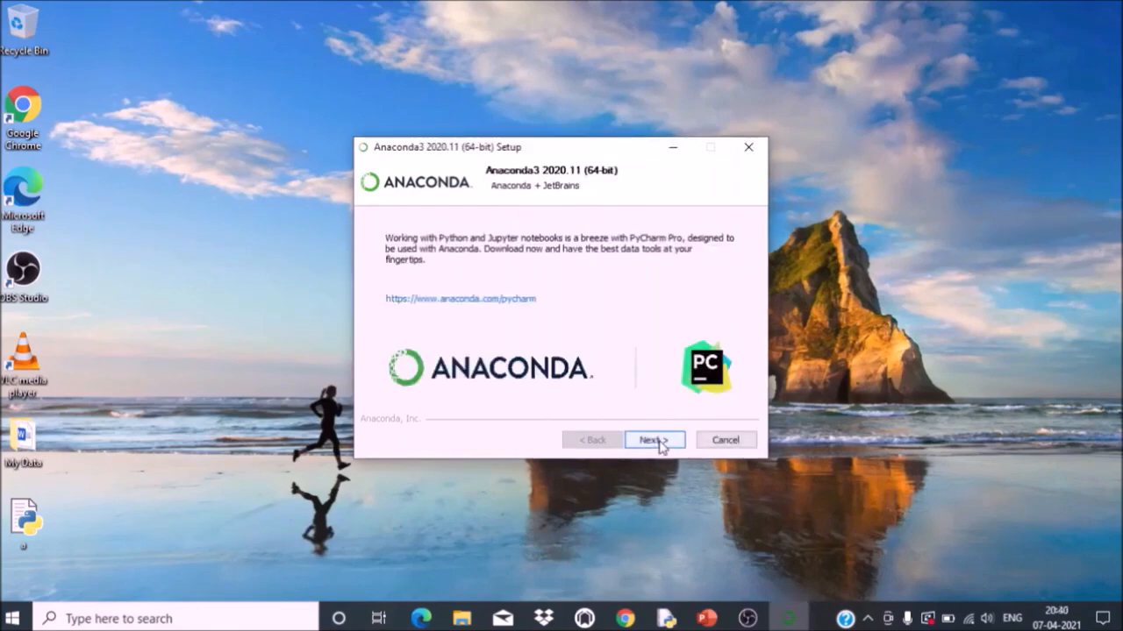
pyautogui.click(653, 439)
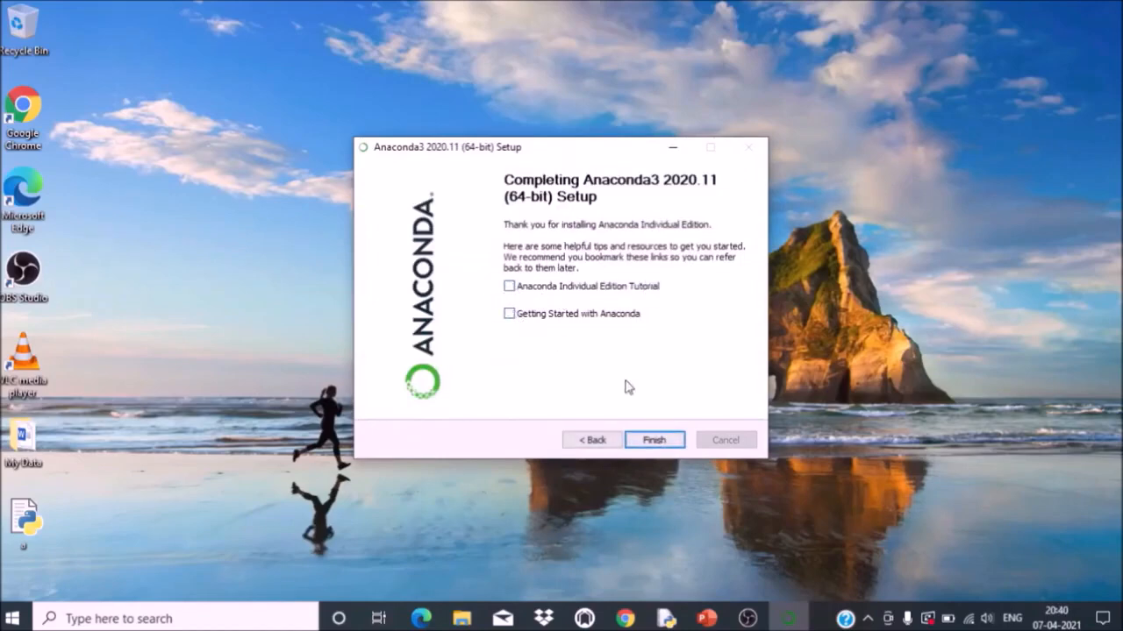
pyautogui.click(653, 440)
pyautogui.write('a')
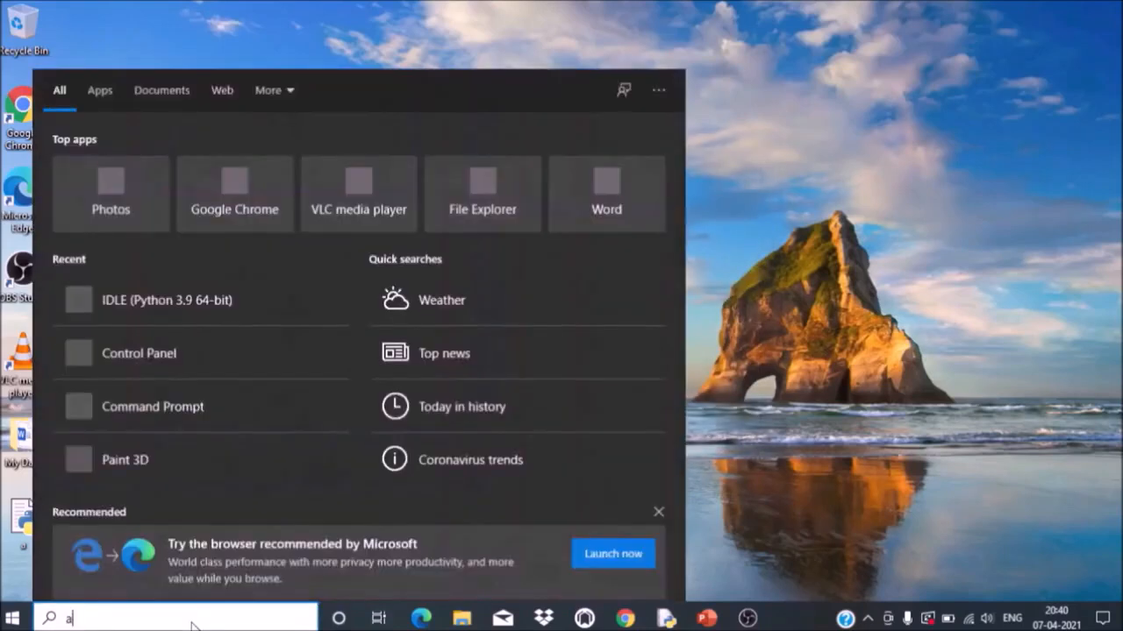
# Step: Search Windows for 'anaconda navigator' and launch Anaconda Navigator from the results
pyautogui.write('n')
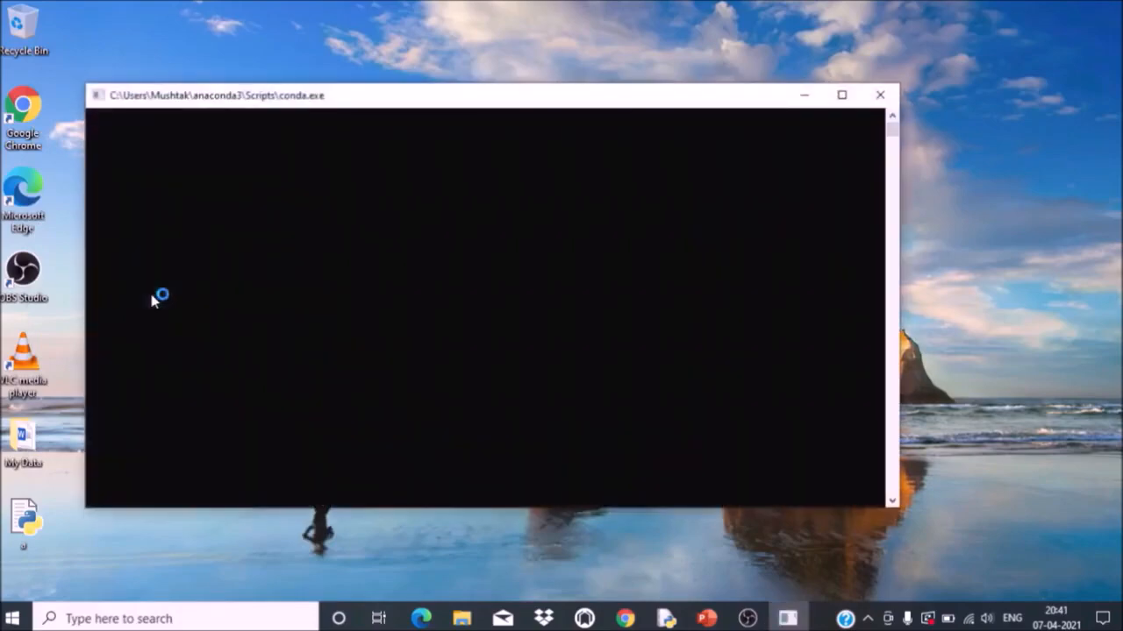
pyautogui.click(880, 95)
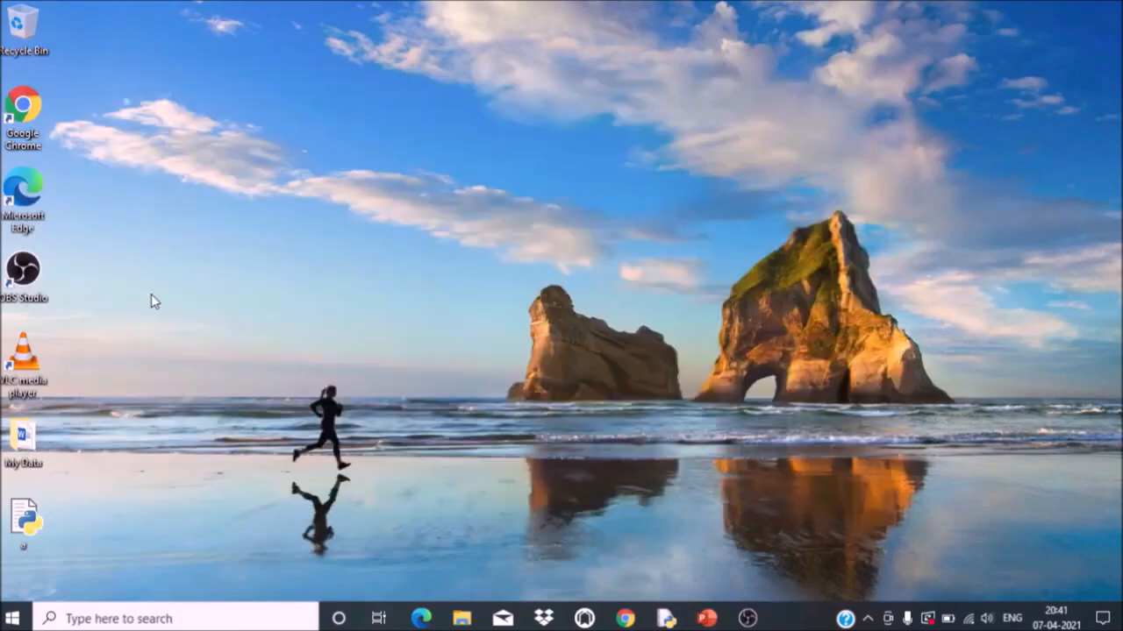